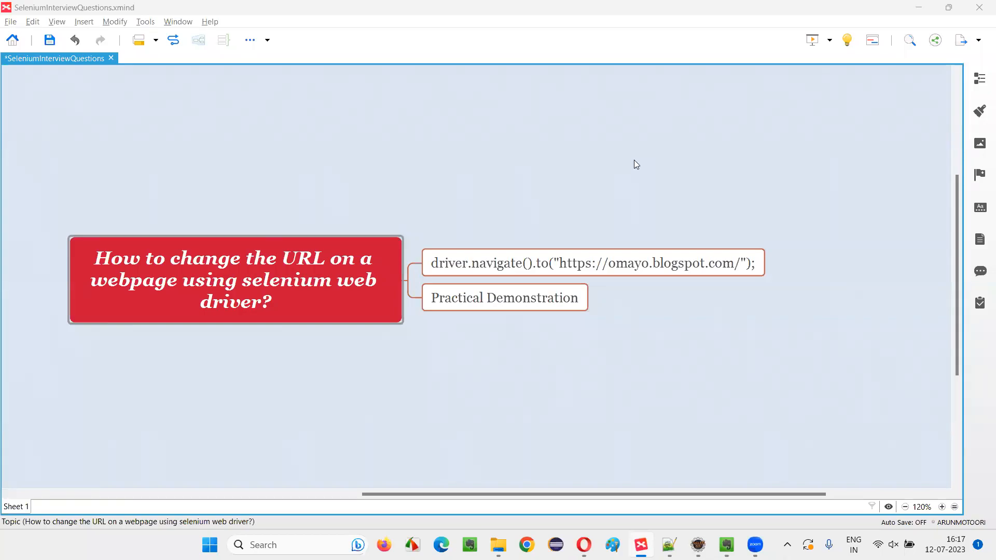
mouse_move(608, 149)
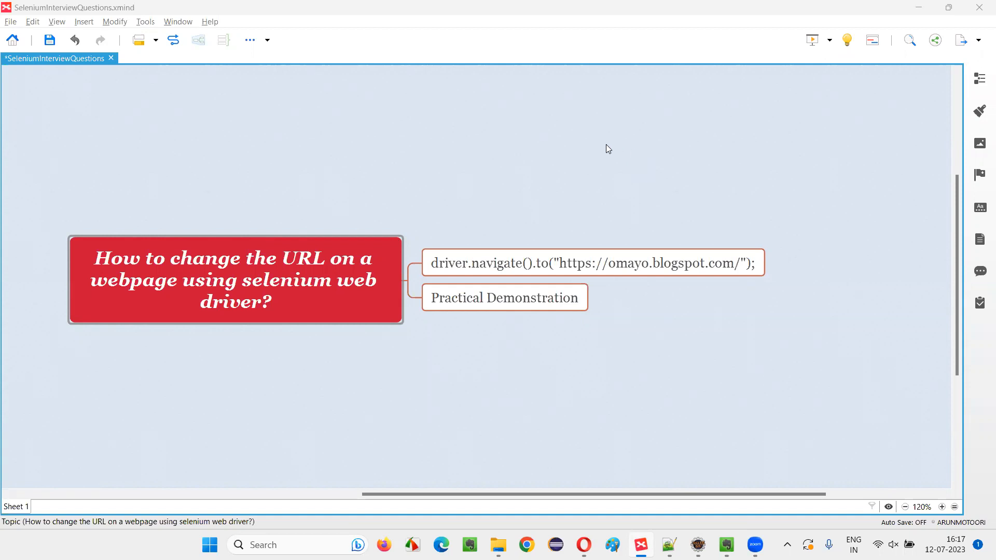
Step: Run Demo.sampleTest as a TestNG test so Chrome opens omayo.blogspot.com
left_click(241, 314)
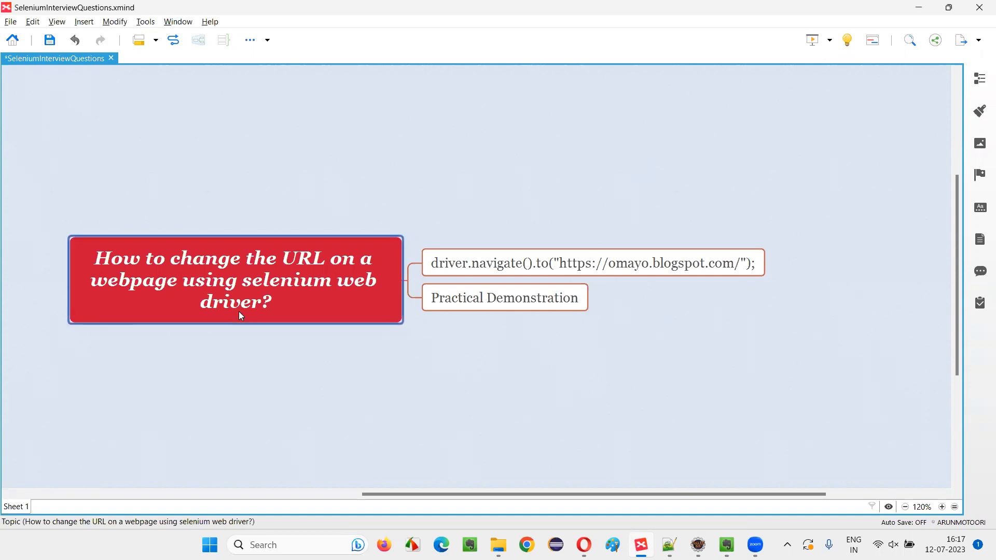
mouse_move(254, 272)
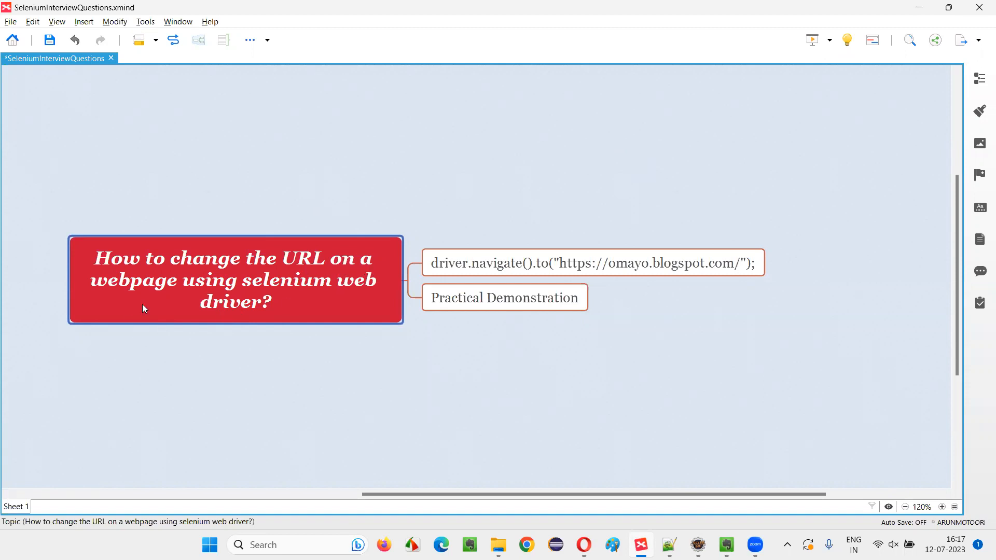
mouse_move(310, 324)
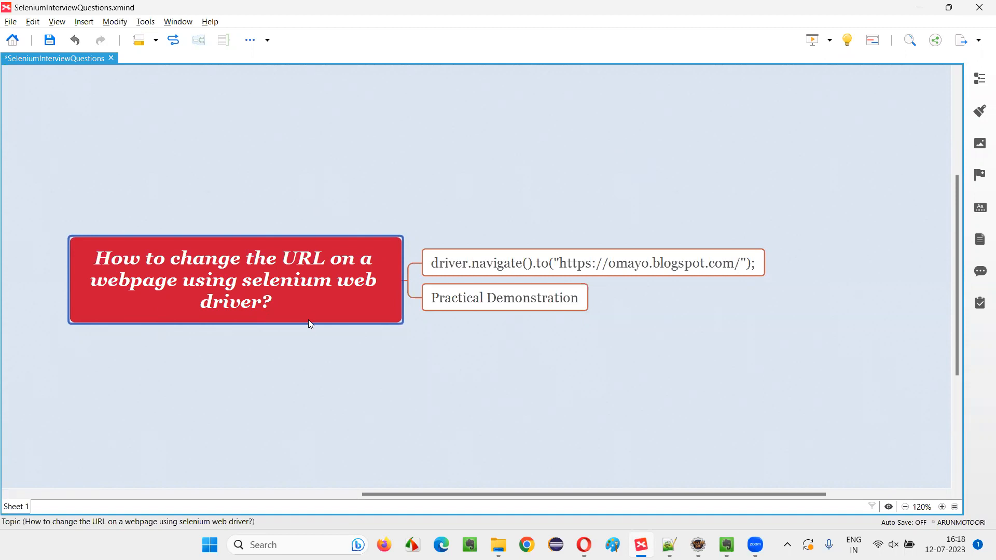
mouse_move(240, 305)
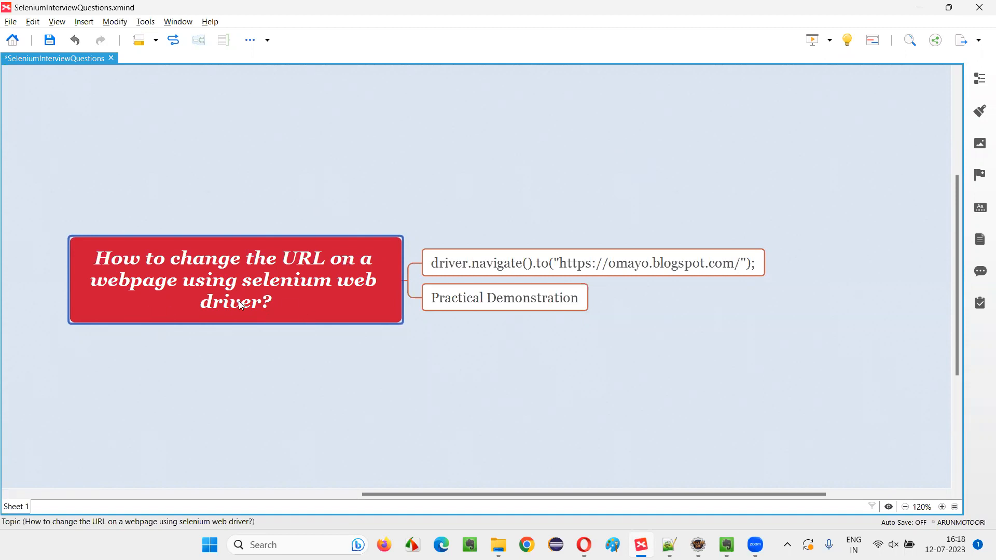
left_click(591, 263)
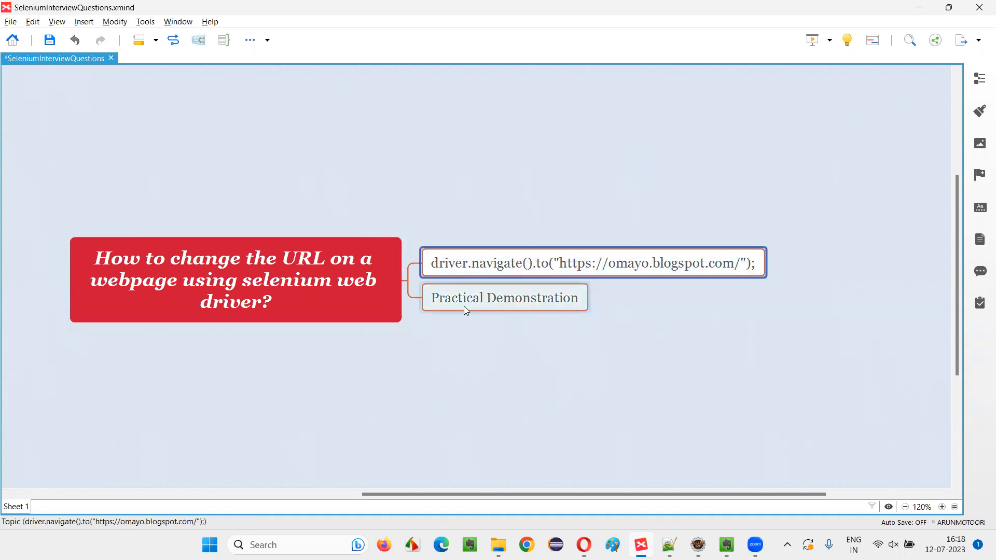
left_click(505, 297)
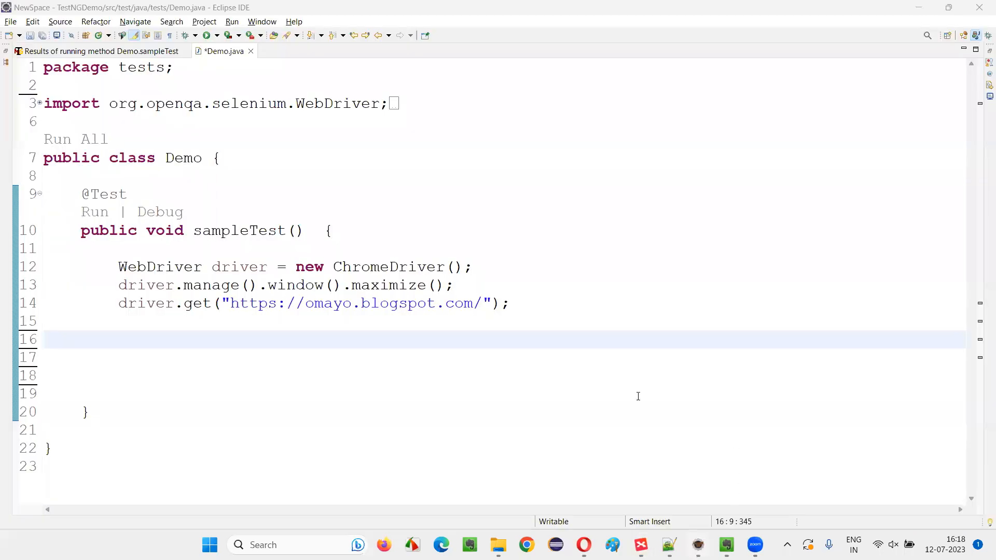
left_click(118, 340)
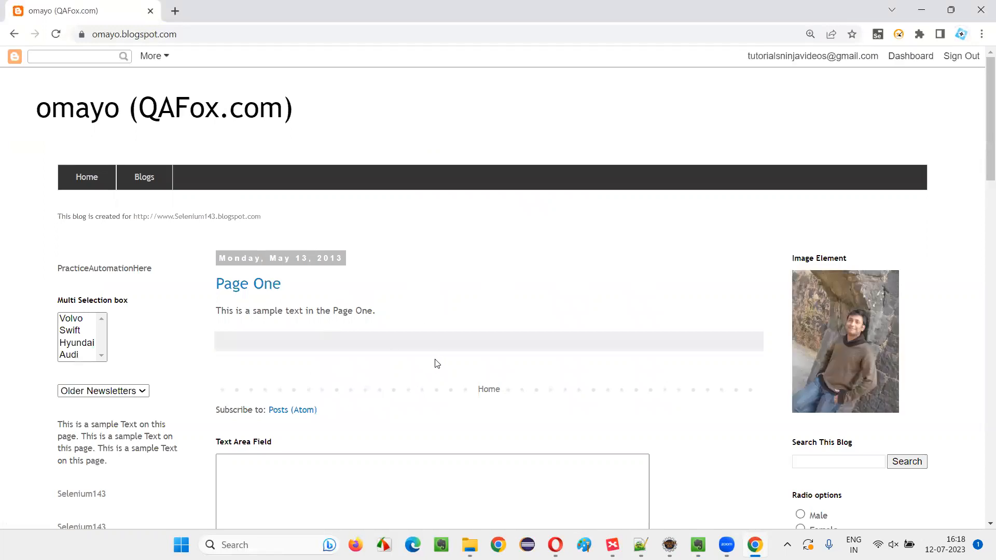
Step: Close the omayo Chrome window and return to Demo.java in Eclipse
left_click(133, 33)
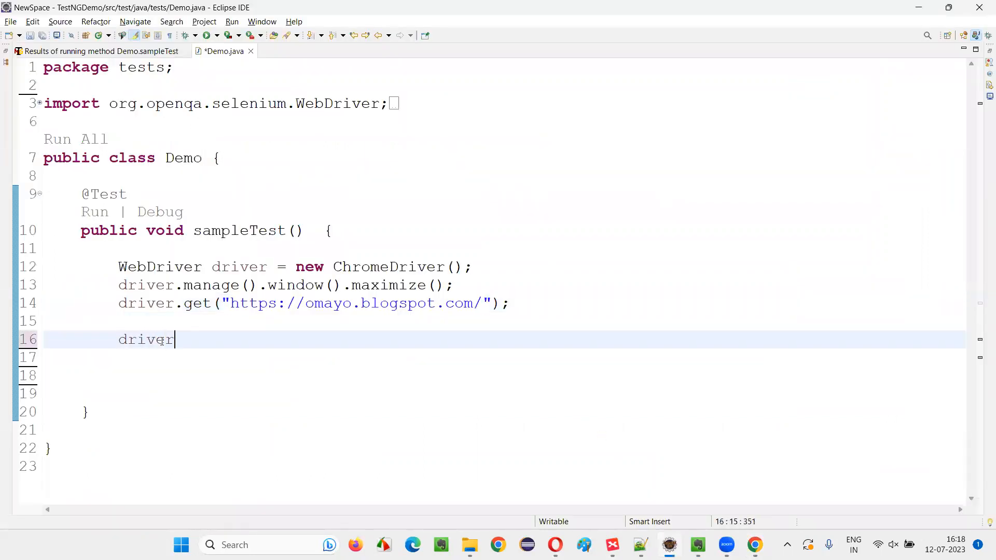
type(".navigate()")
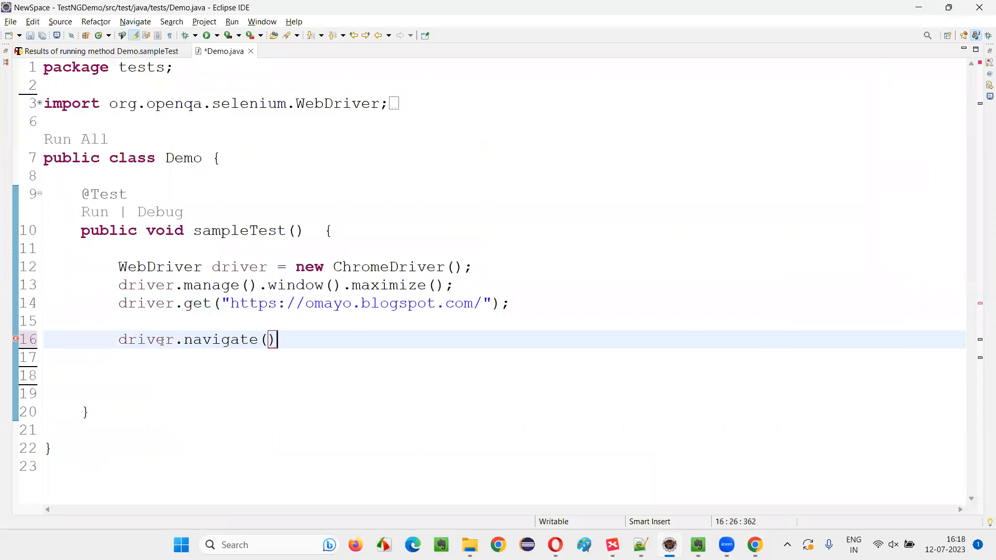
type(".to(null")
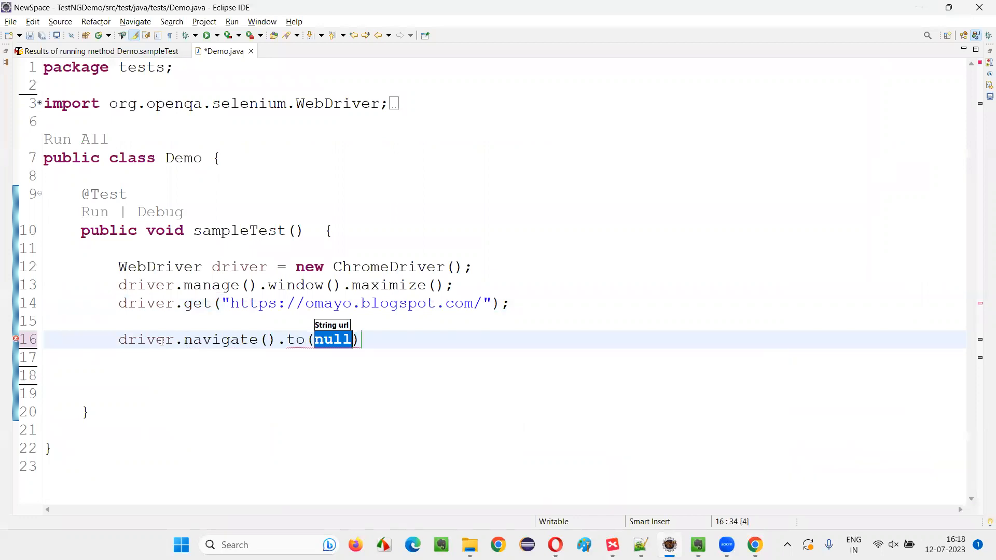
type("\"\"")
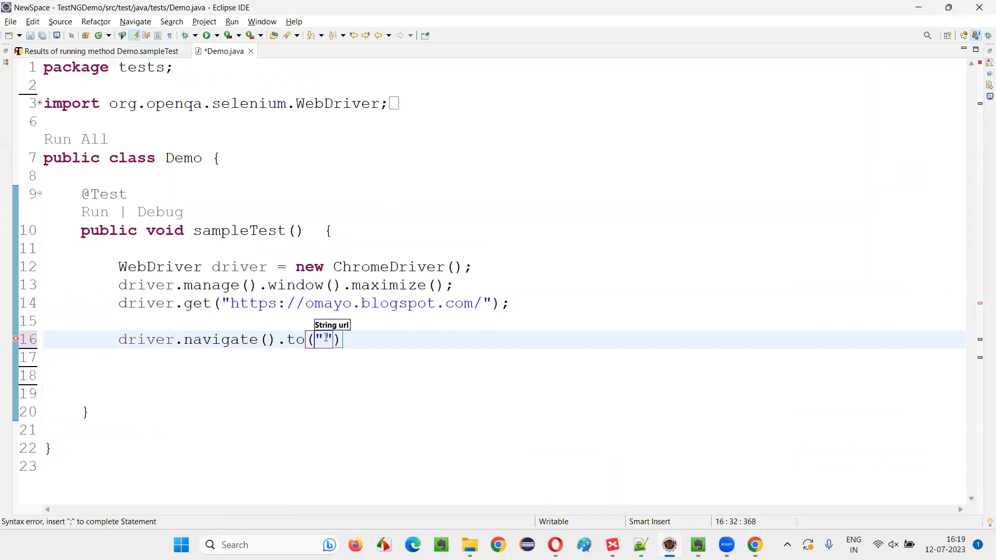
type("http://selenium143.blogspot.com/")
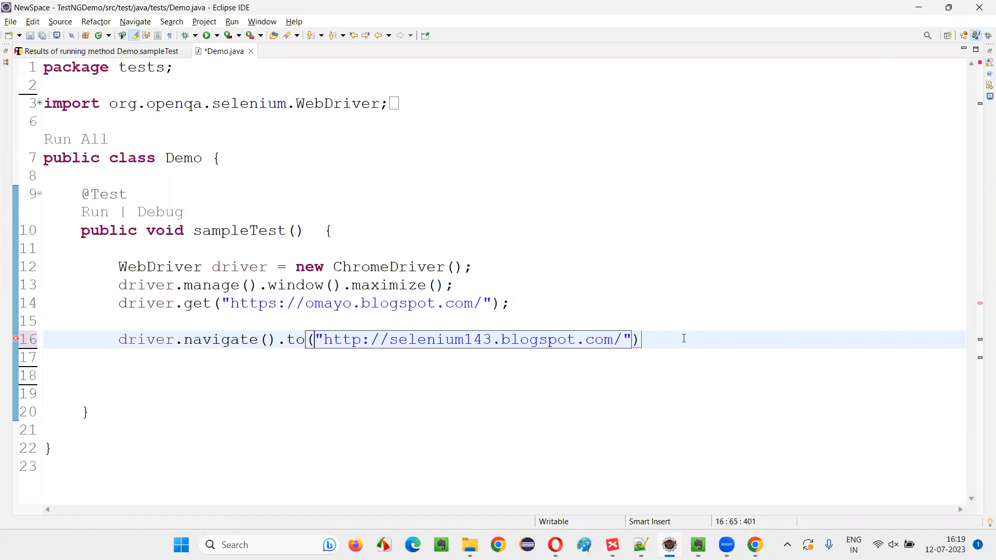
type(";")
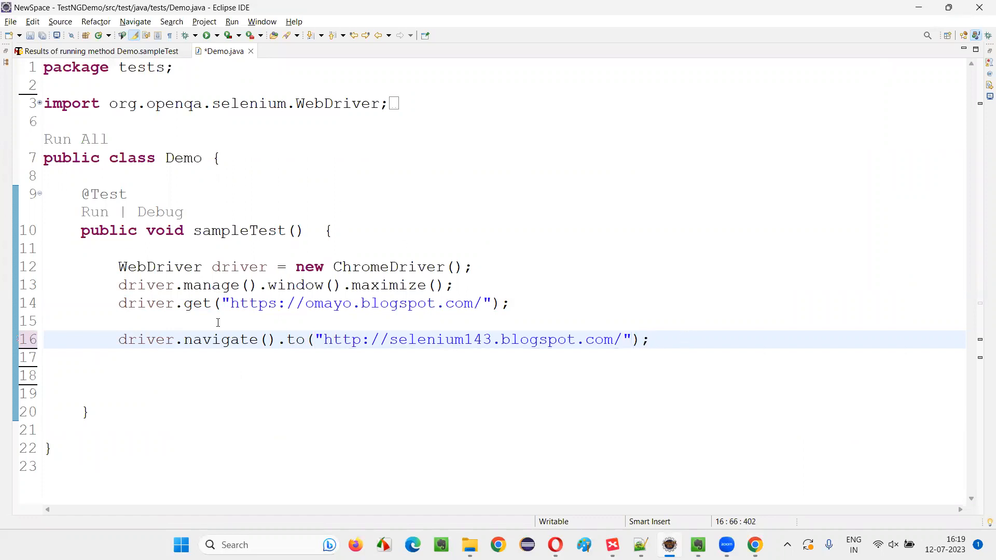
type("Thread")
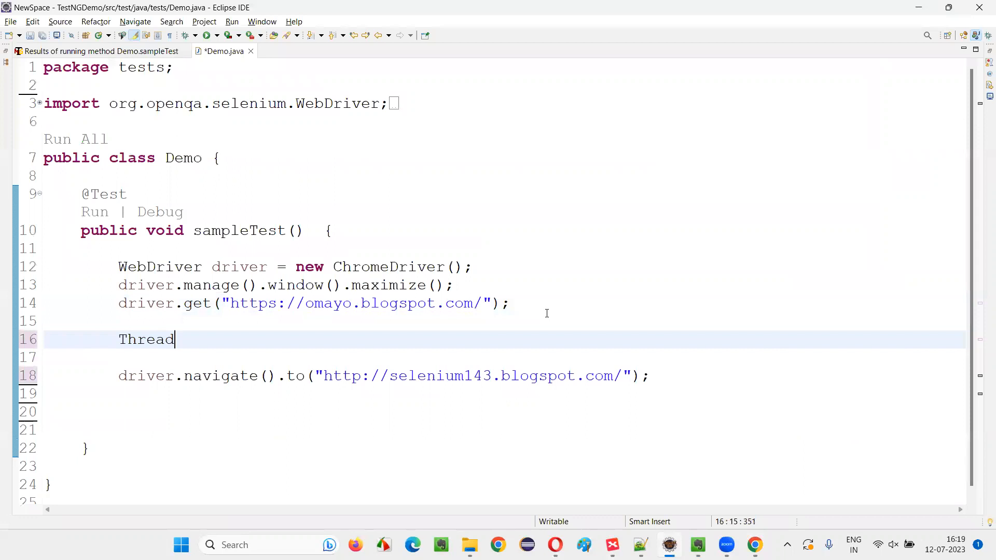
Step: Complete the line as Thread.sleep(2000); to pause two seconds before navigating
type(".sleep(0")
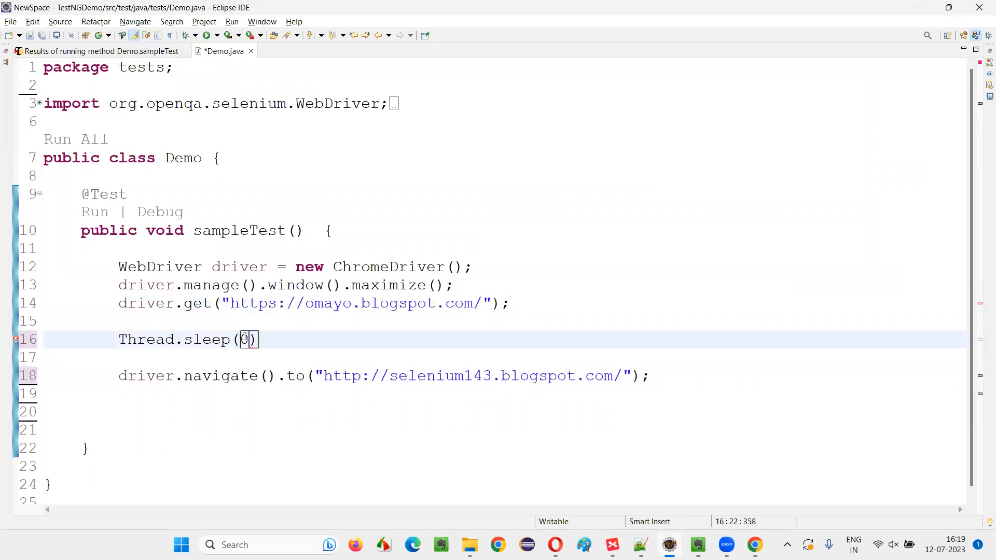
type("200")
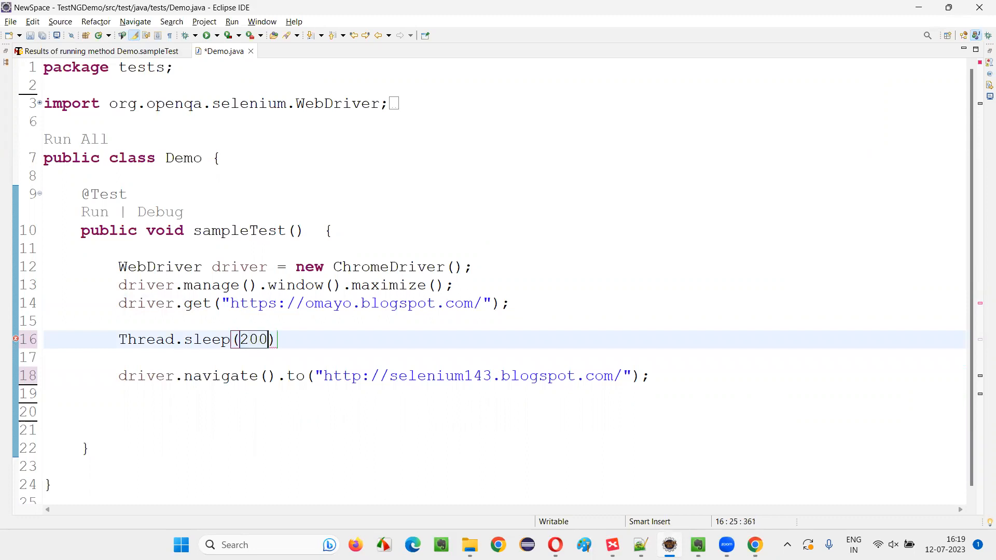
type("0;")
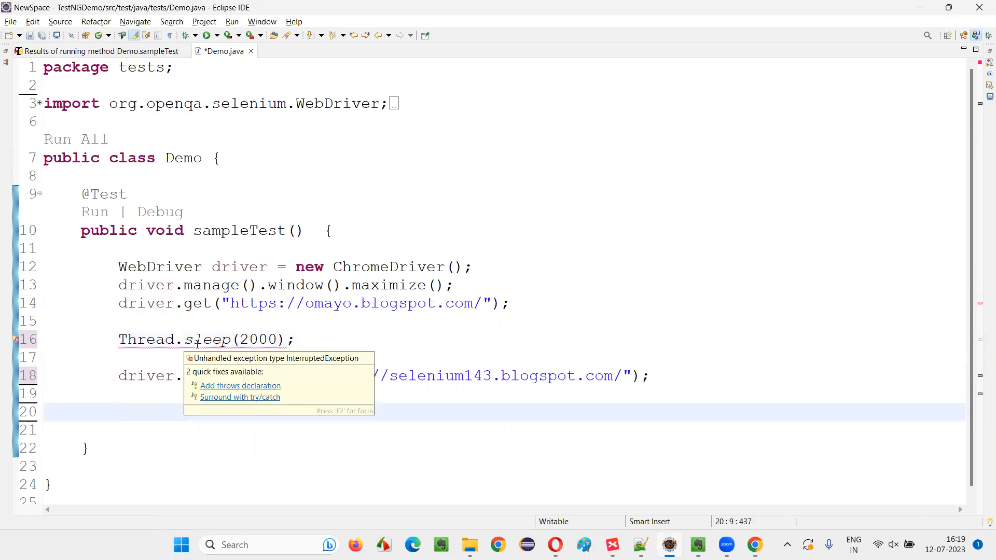
left_click(241, 386)
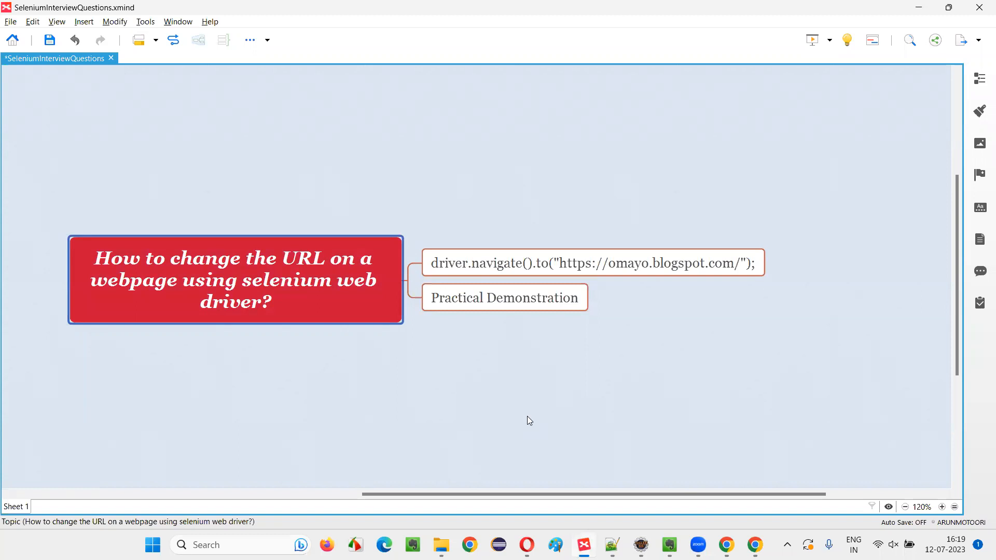
mouse_move(339, 306)
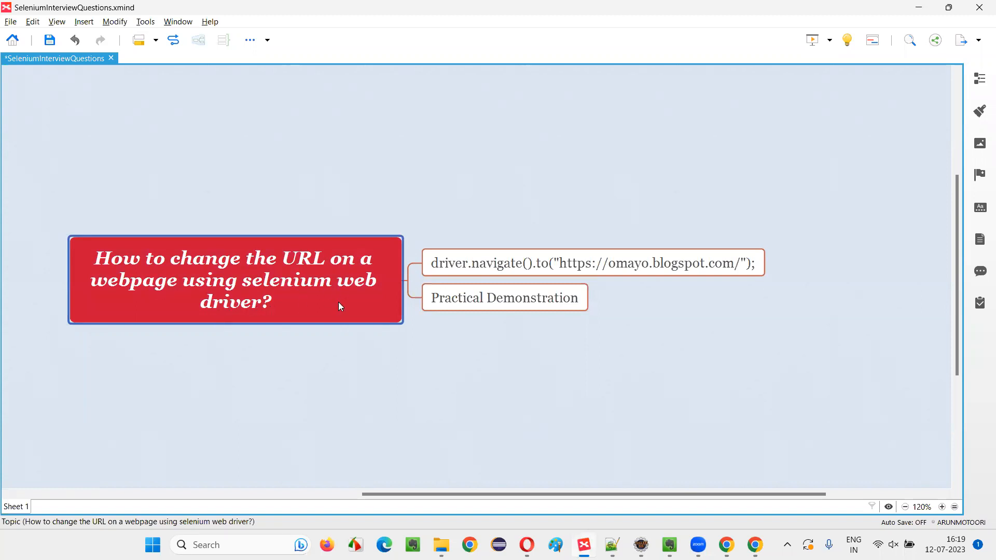
left_click(593, 263)
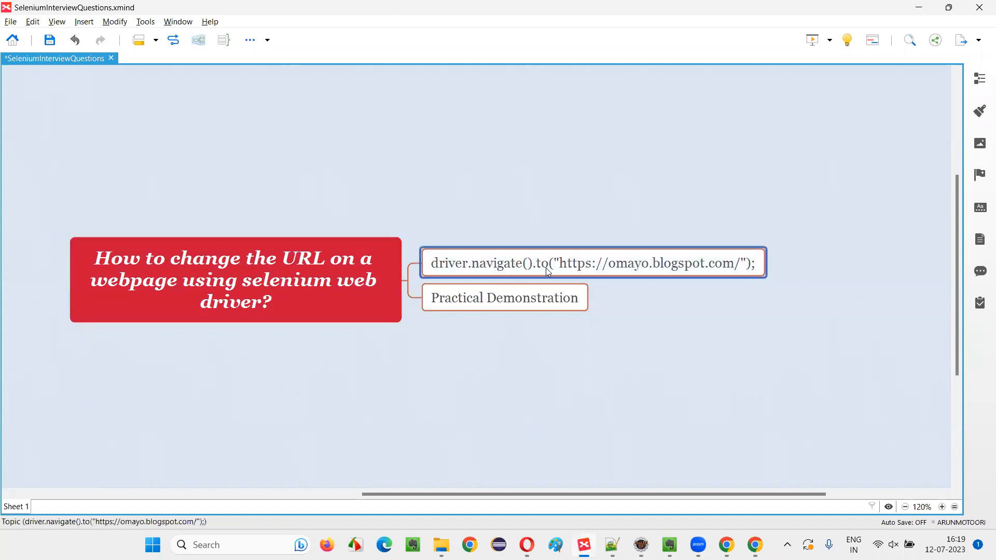
mouse_move(685, 399)
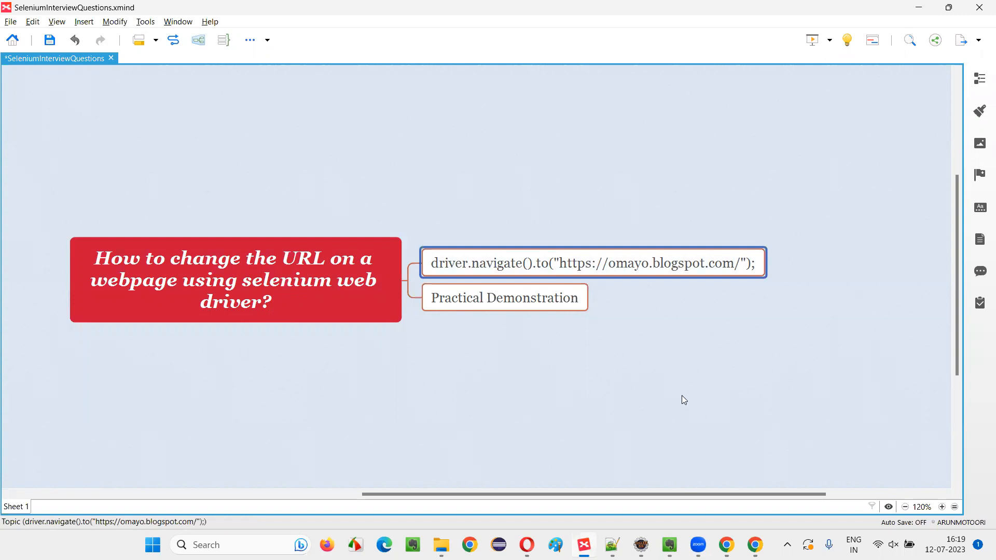